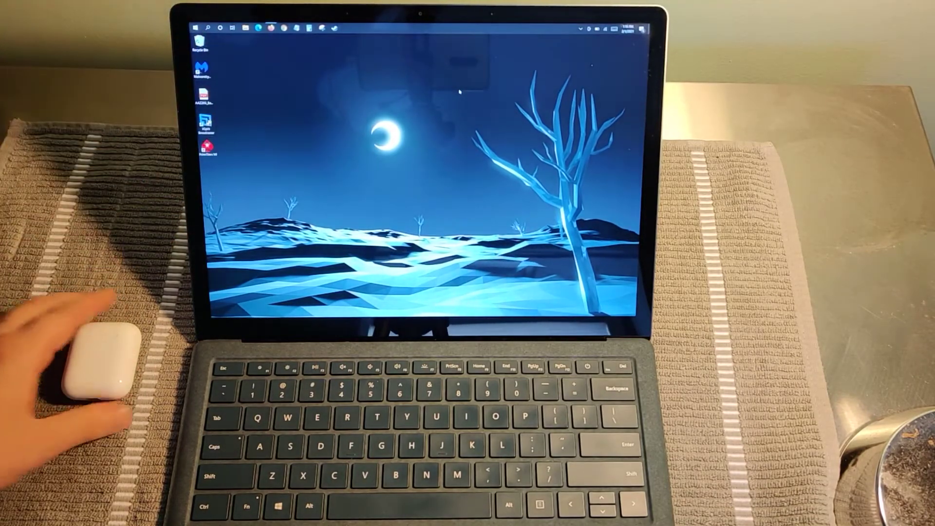
pyautogui.moveTo(107, 268)
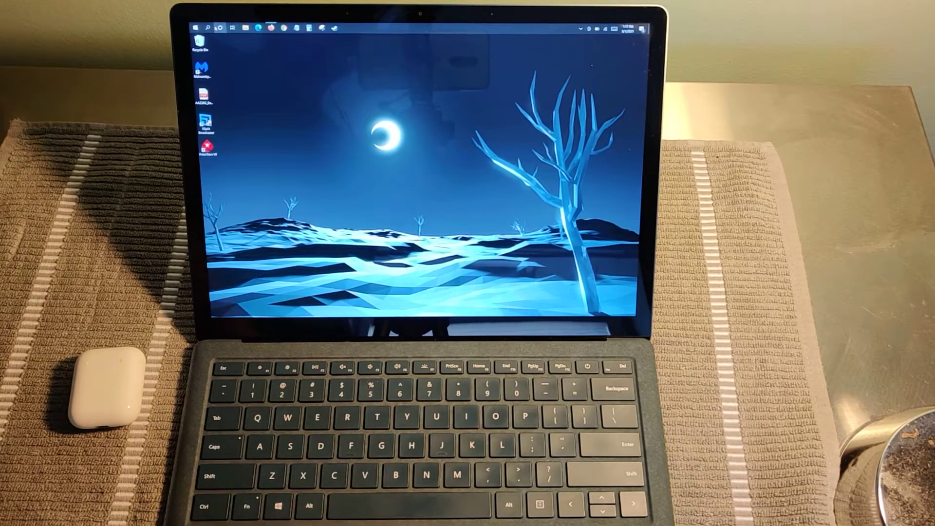
# Search Windows for Bluetooth to find the Bluetooth and other devices settings.
pyautogui.click(207, 28)
pyautogui.write('bluetooth')
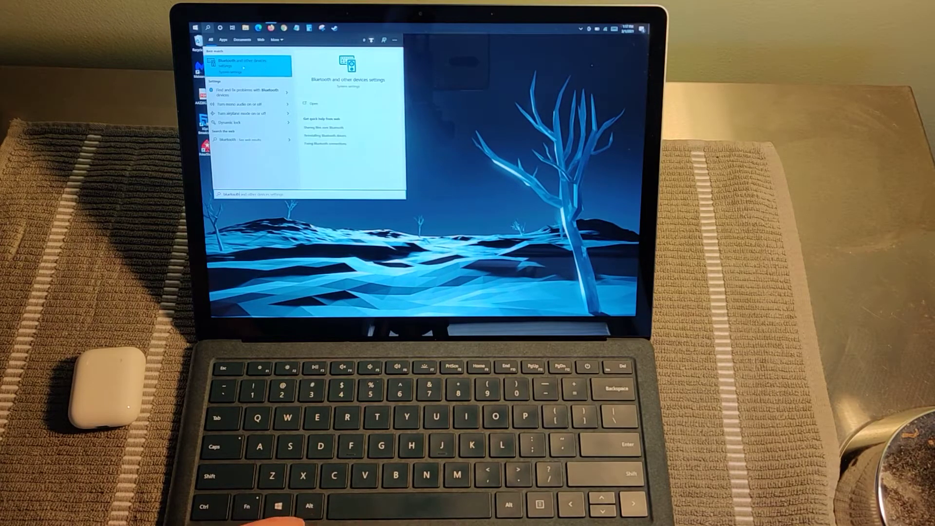
# Open the 'Bluetooth and other devices settings' best match in Settings.
pyautogui.click(242, 63)
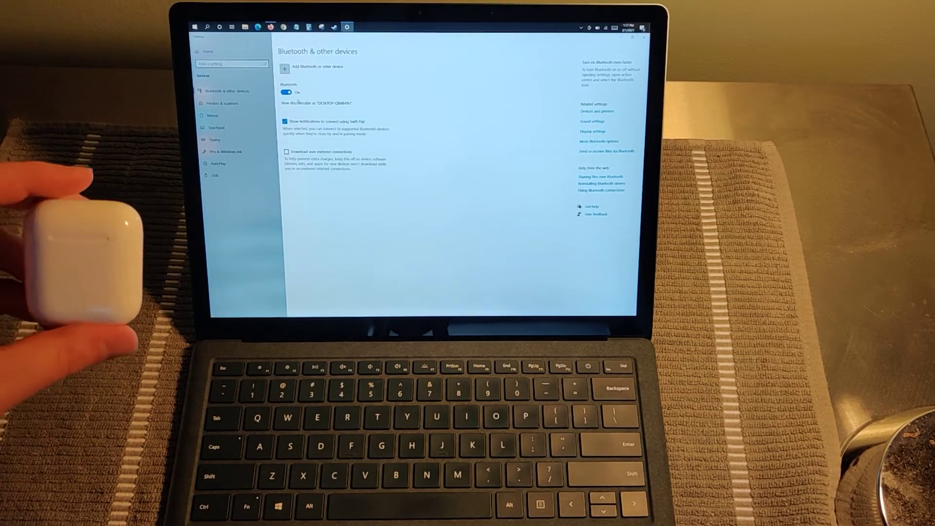
pyautogui.moveTo(89, 387)
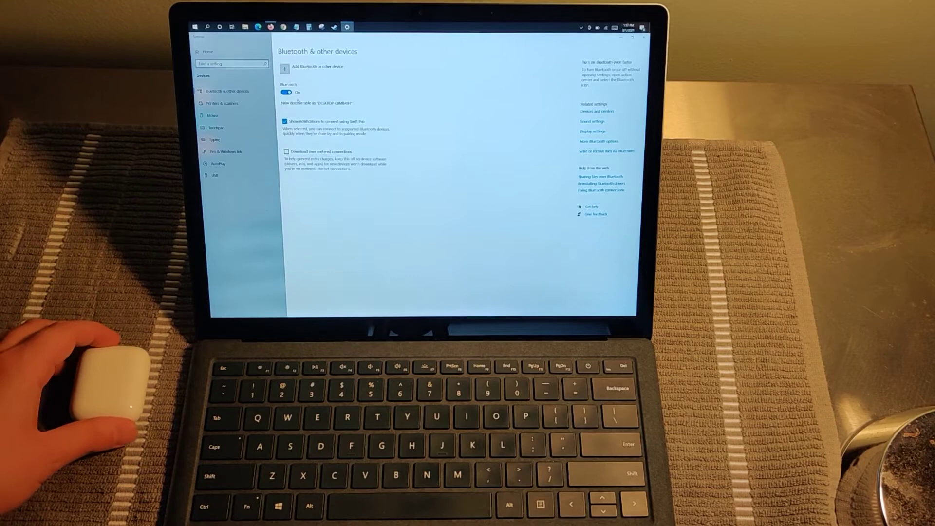
pyautogui.moveTo(107, 179)
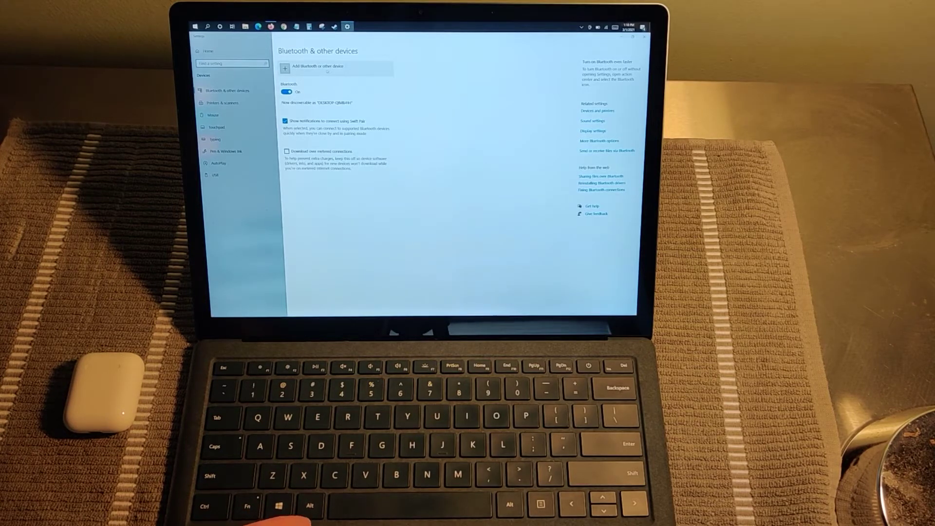
# Add a Bluetooth device, pair the AirPods, and close the confirmation.
pyautogui.click(319, 66)
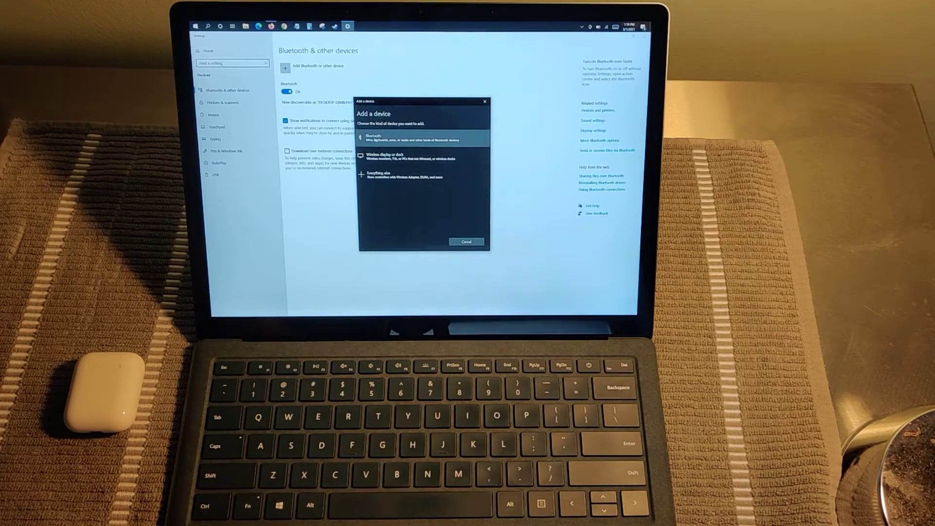
pyautogui.click(423, 137)
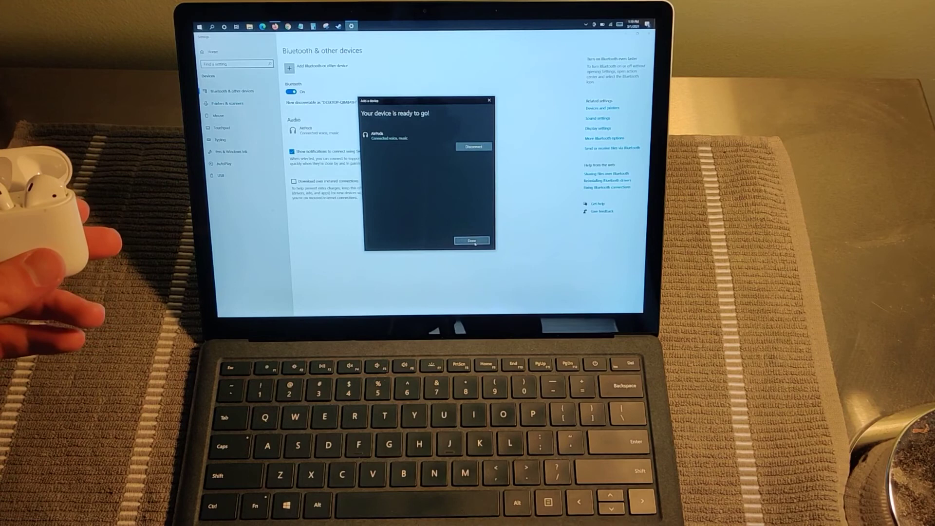
pyautogui.click(470, 240)
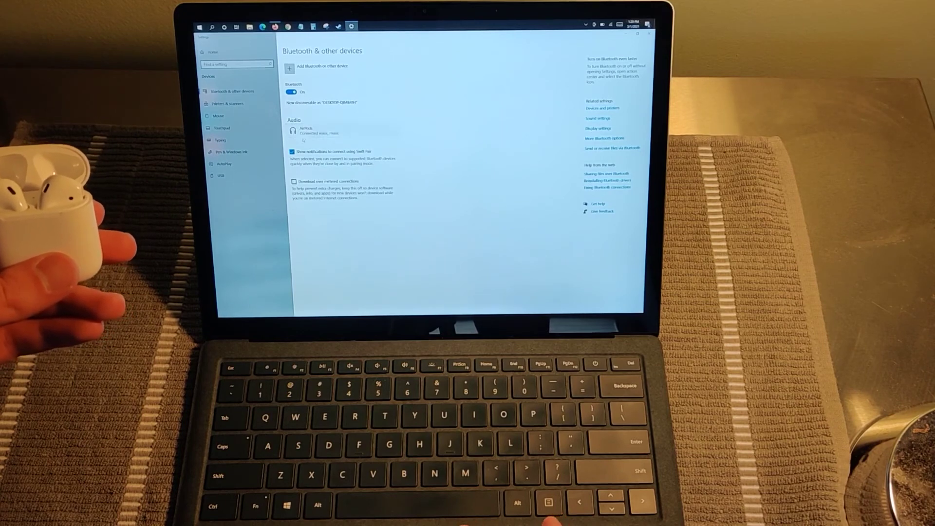
# Select the AirPods entry under Audio to confirm it shows connected.
pyautogui.click(343, 130)
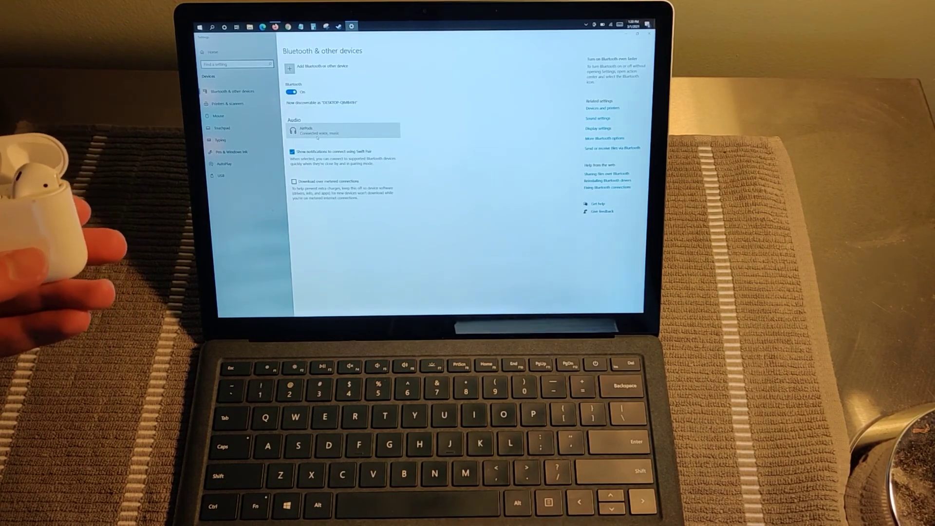